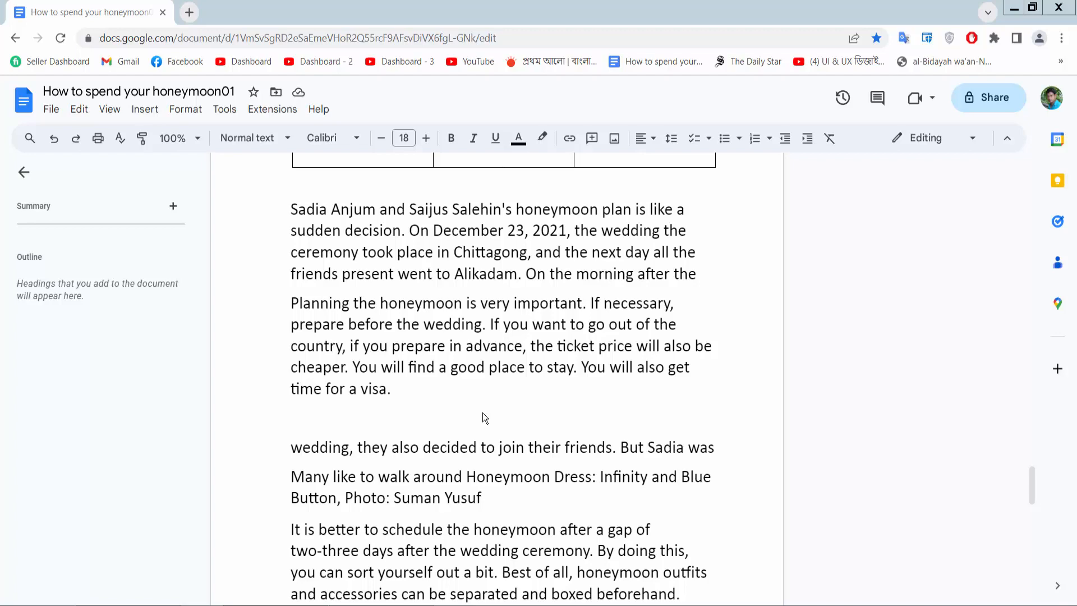
# Step: Select the paragraph beginning "Planning the honeymoon is very important"
pyautogui.click(390, 389)
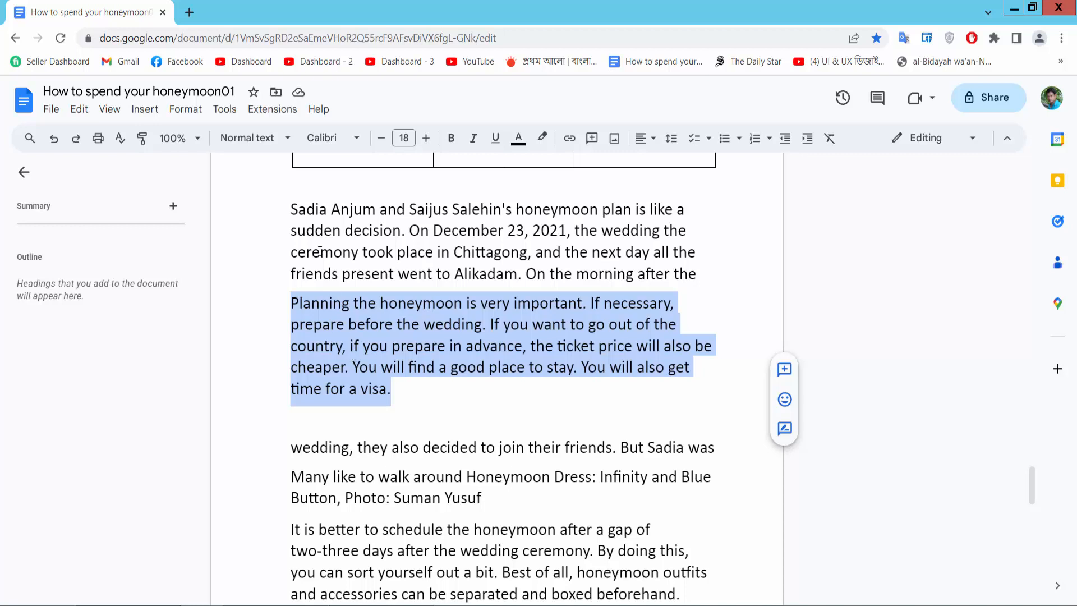
# Step: Set the paragraph's left indent to 1 cm via Indentation options and apply it
pyautogui.click(185, 109)
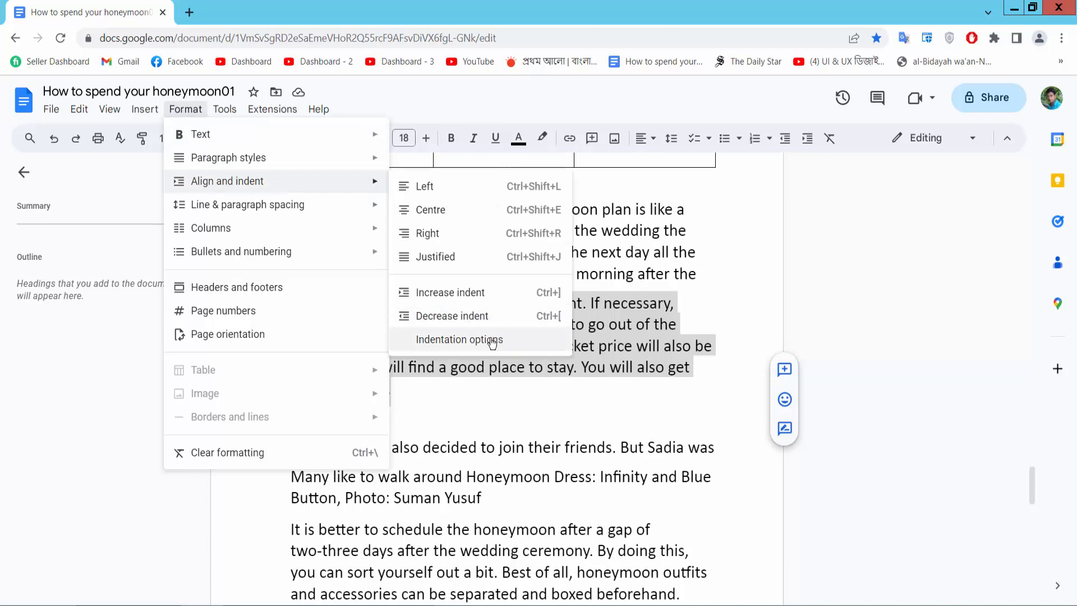
pyautogui.moveTo(473, 344)
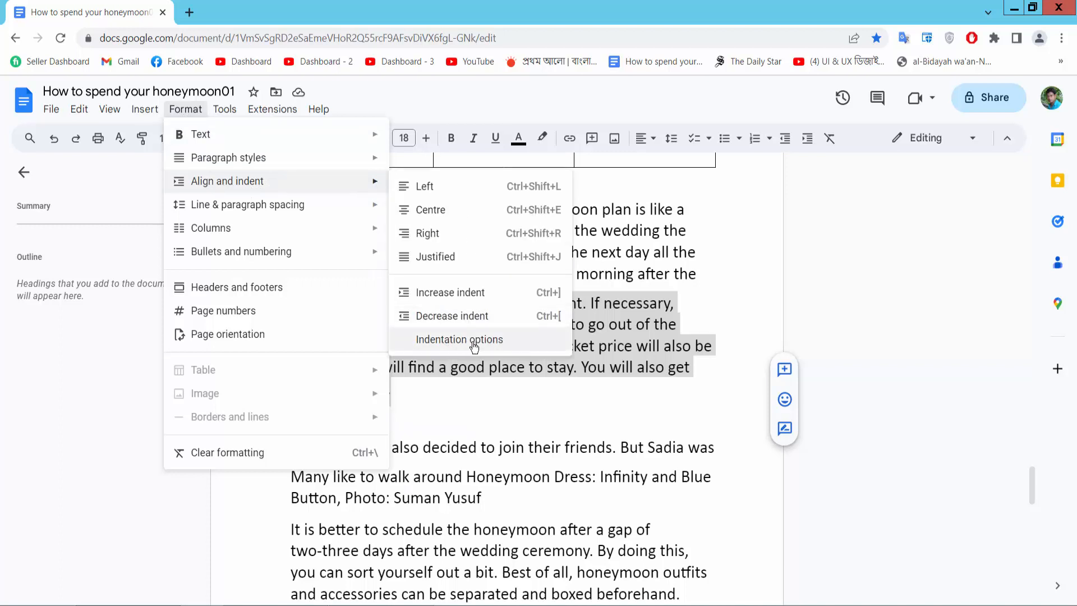
pyautogui.click(459, 339)
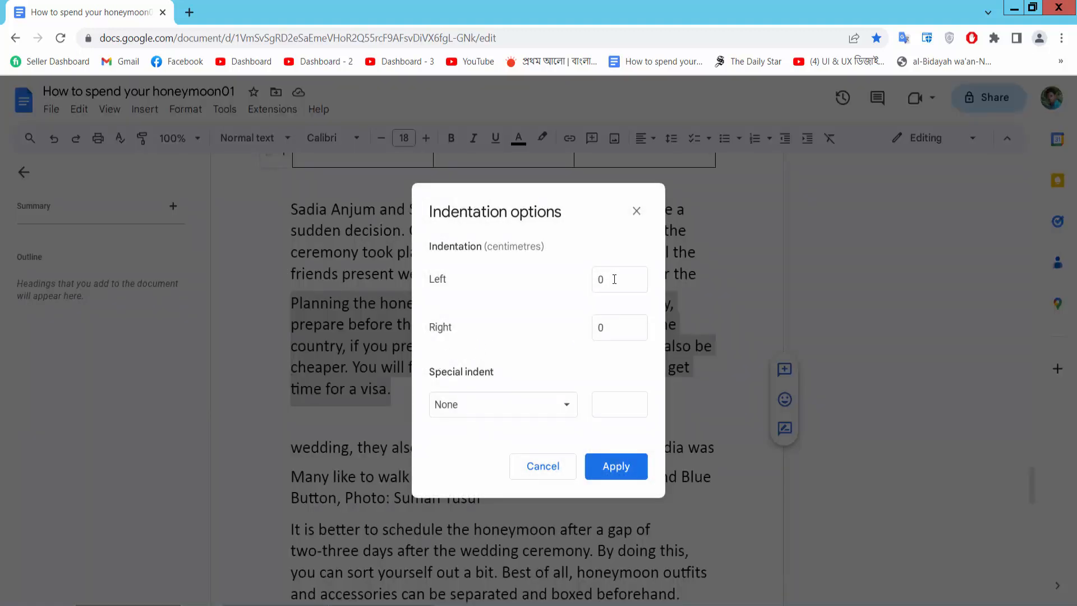
pyautogui.click(619, 280)
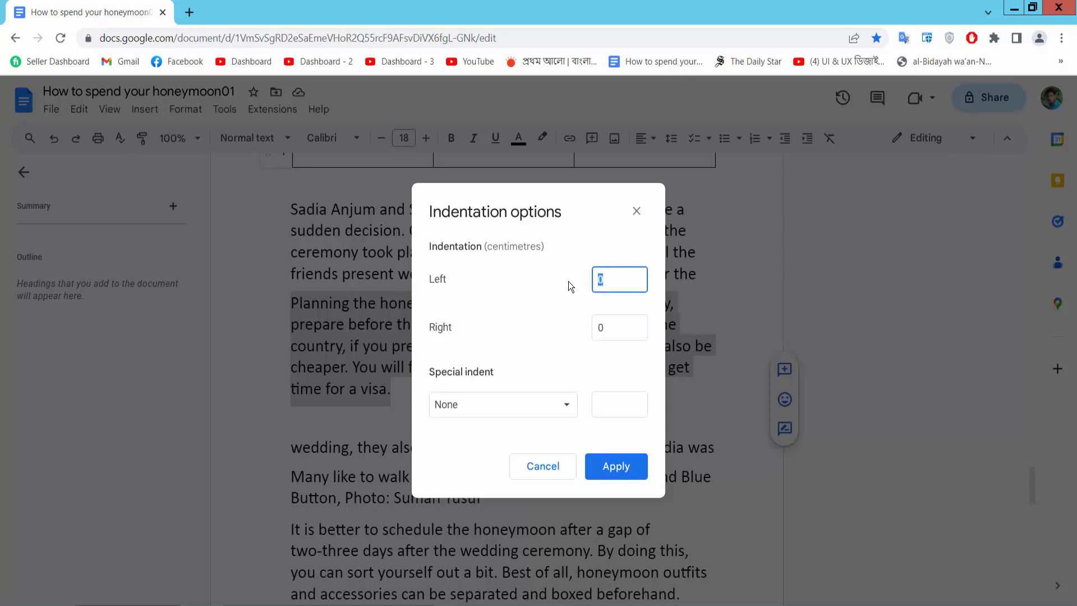
pyautogui.write('1')
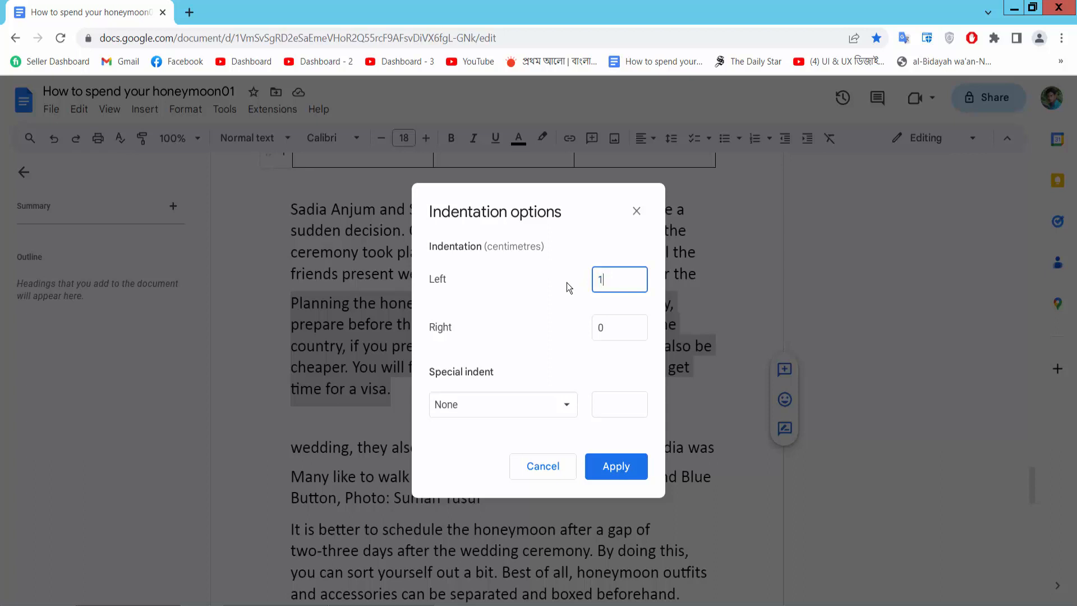
pyautogui.moveTo(620, 390)
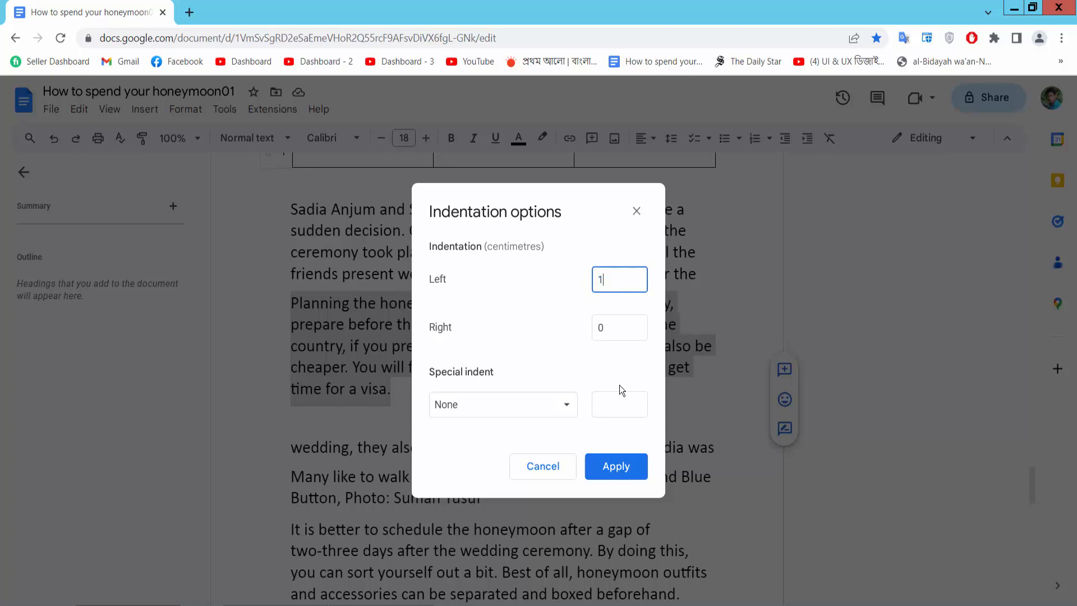
pyautogui.click(615, 466)
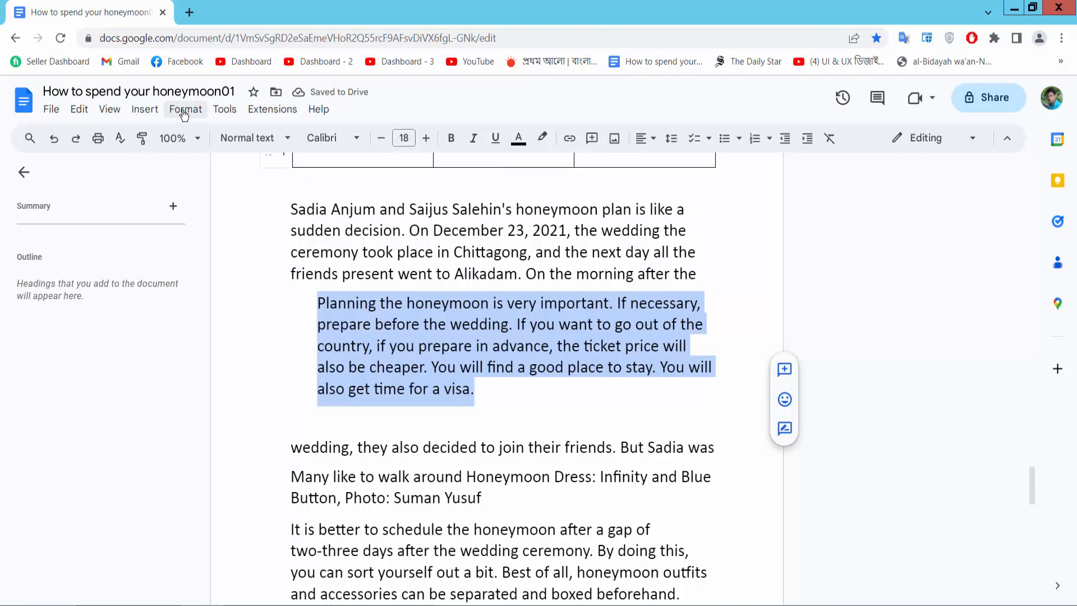
# Step: Set the paragraph's right indent to 1 cm via Indentation options and apply it
pyautogui.click(185, 108)
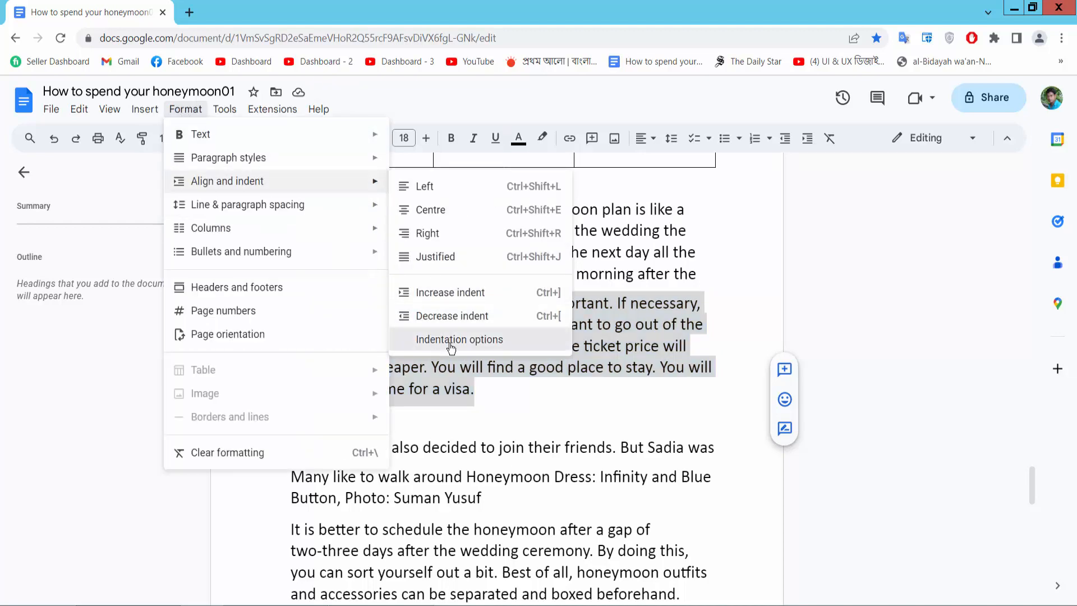
pyautogui.click(459, 339)
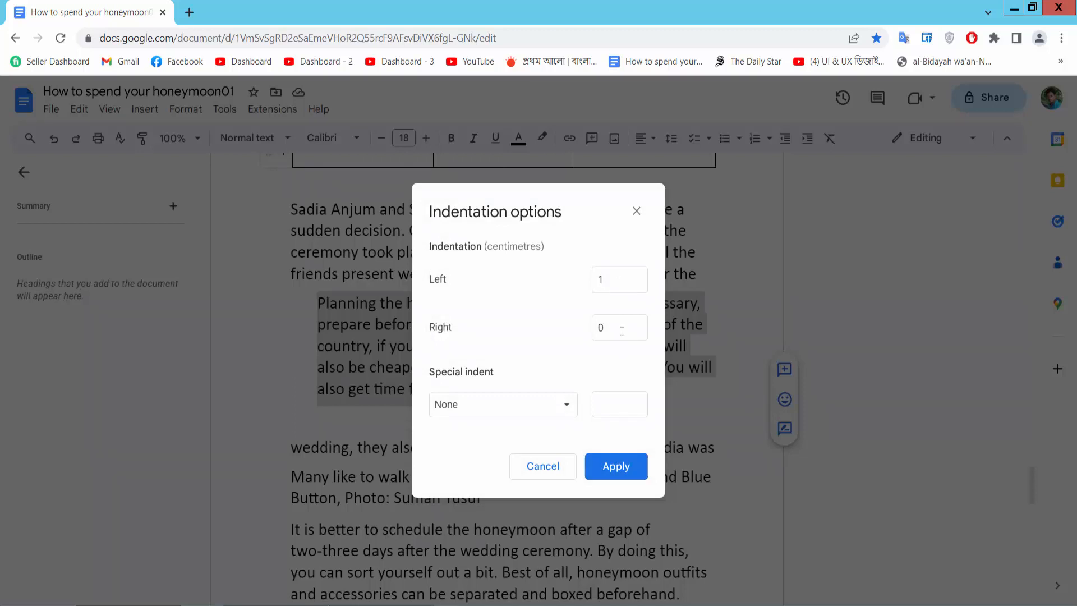
pyautogui.click(619, 327)
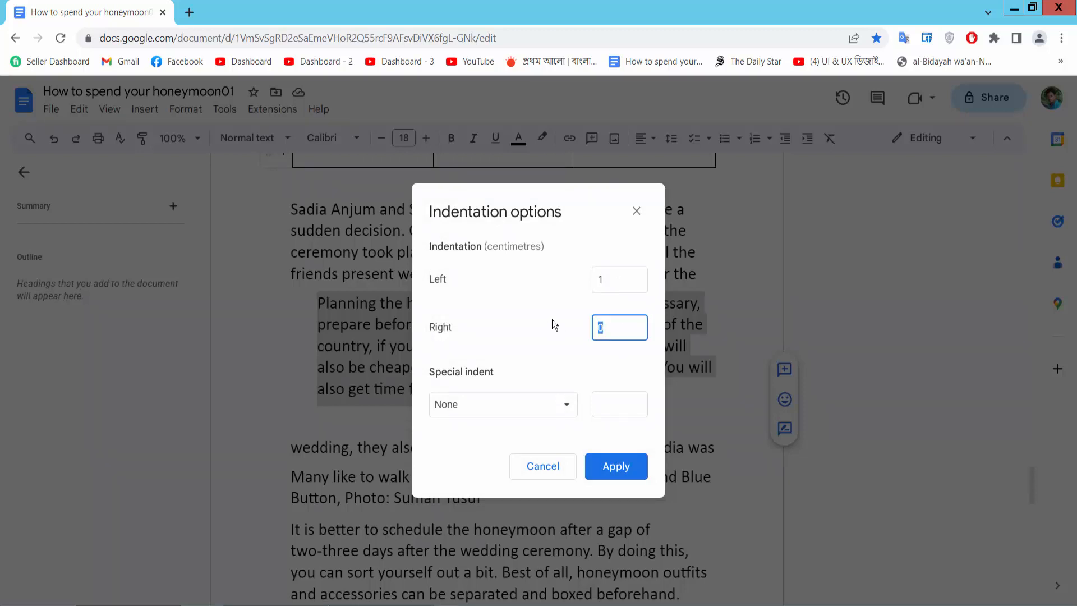
pyautogui.write('1')
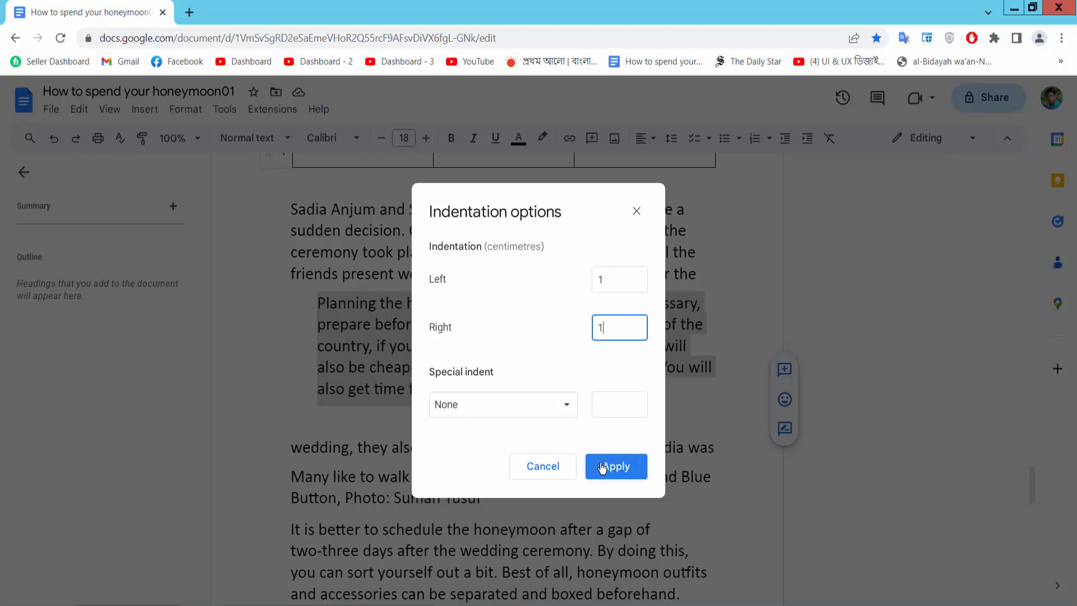
pyautogui.click(615, 467)
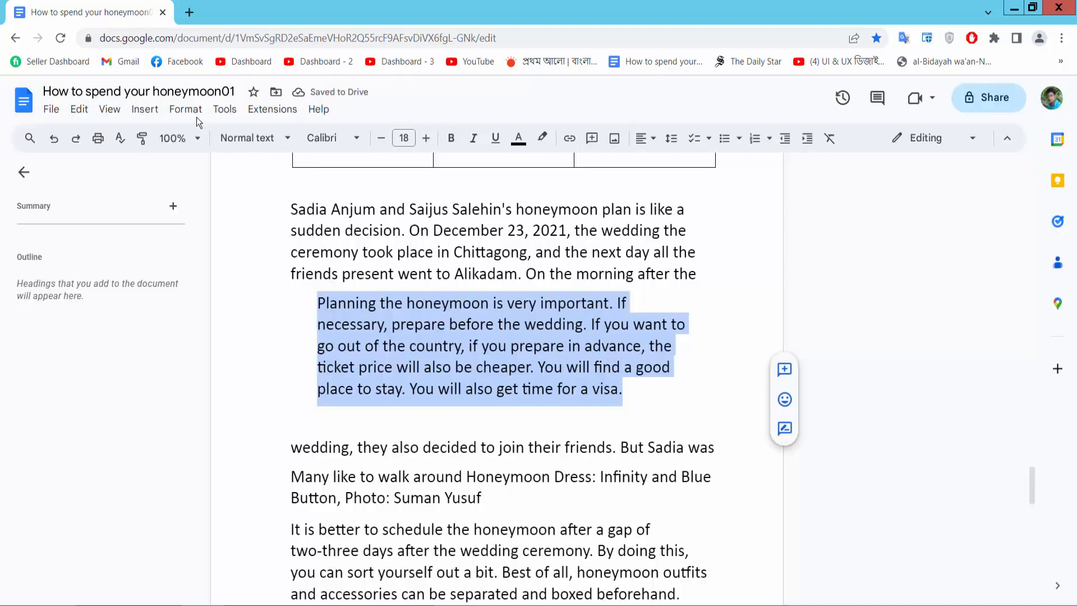
pyautogui.click(185, 109)
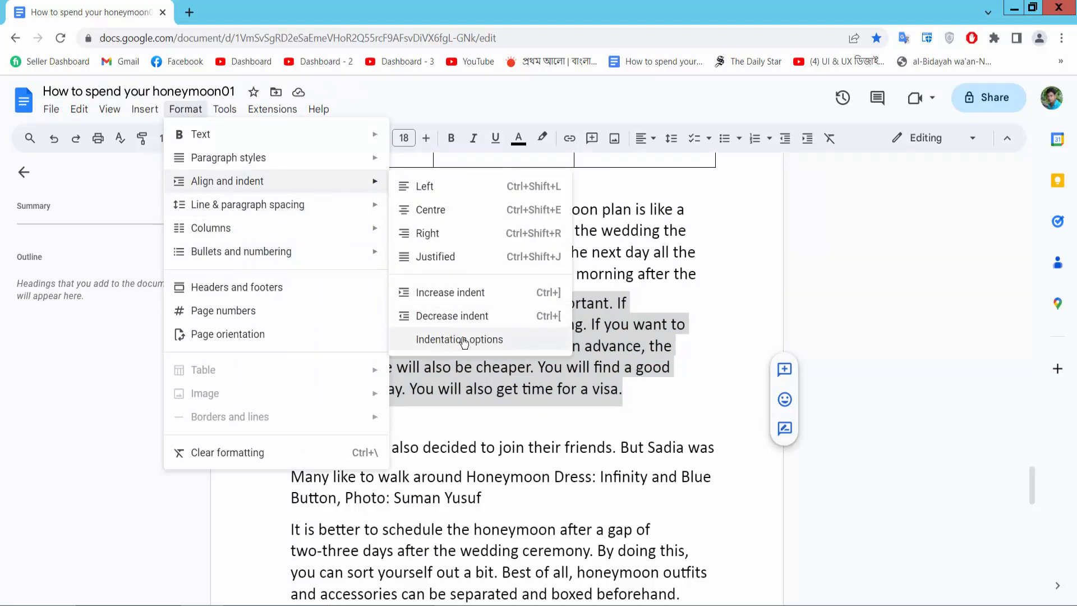
# Step: Choose Hanging under Special indent for the paragraph in Indentation options
pyautogui.click(459, 339)
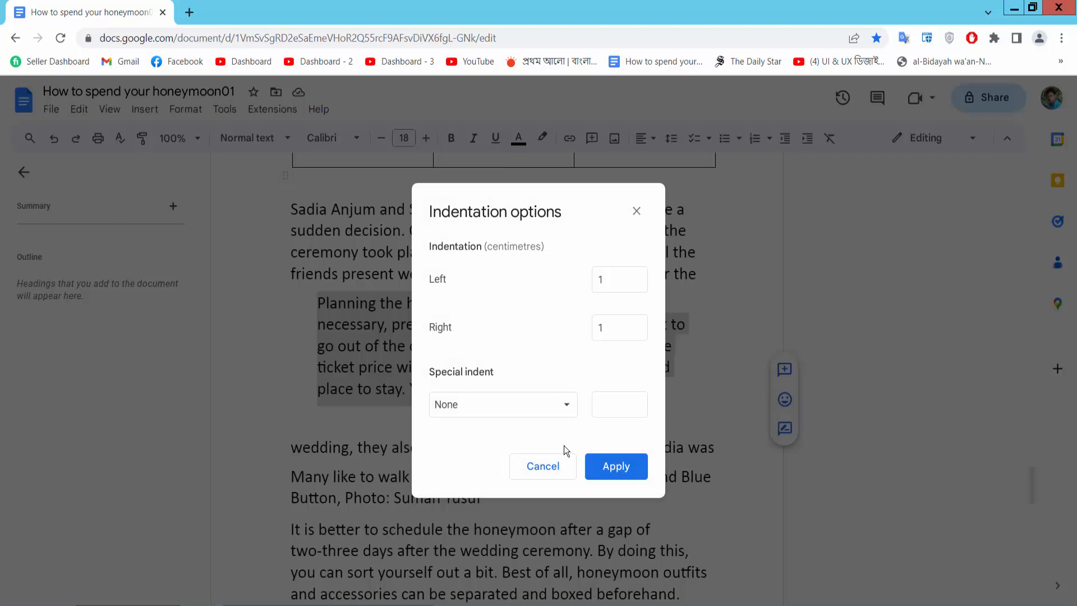
pyautogui.click(503, 404)
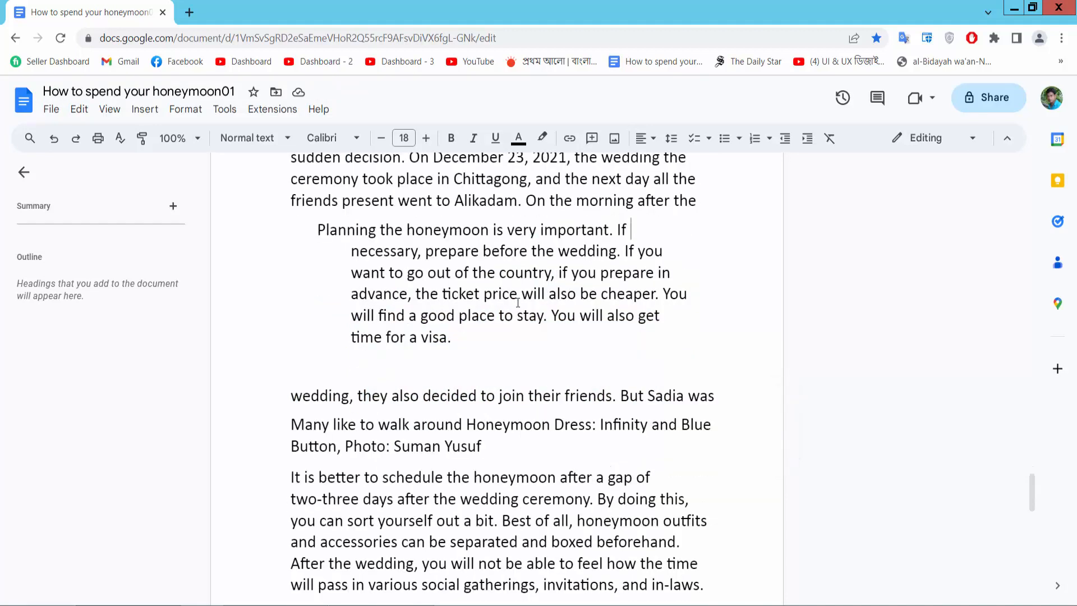
# Step: Select the "It is better to schedule the honeymoon" paragraph and show the ruler via View
pyautogui.scroll(-3)
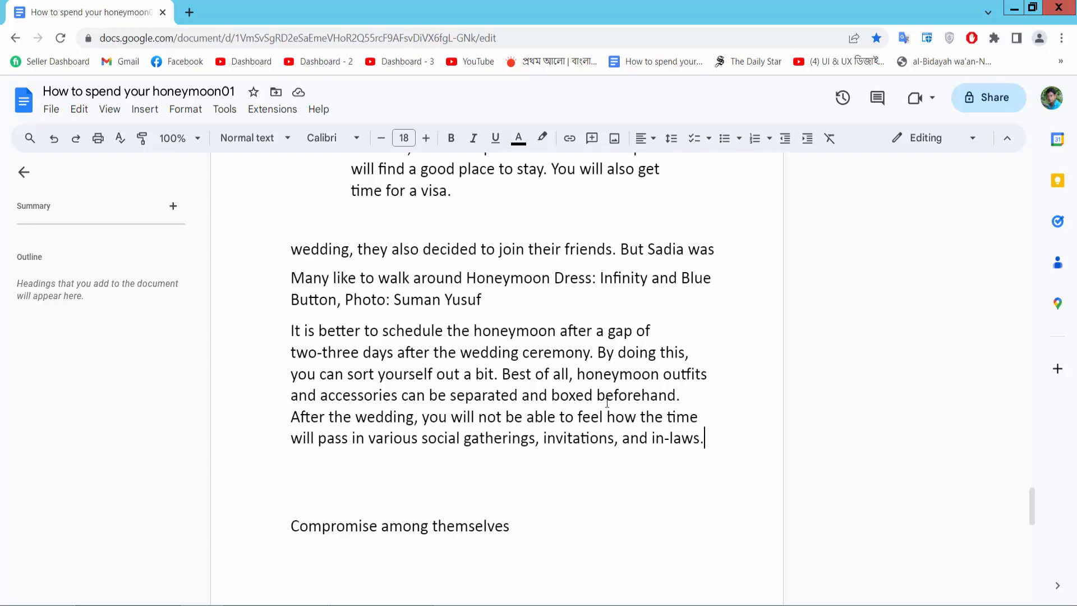
pyautogui.moveTo(292, 330); pyautogui.dragTo(704, 439)
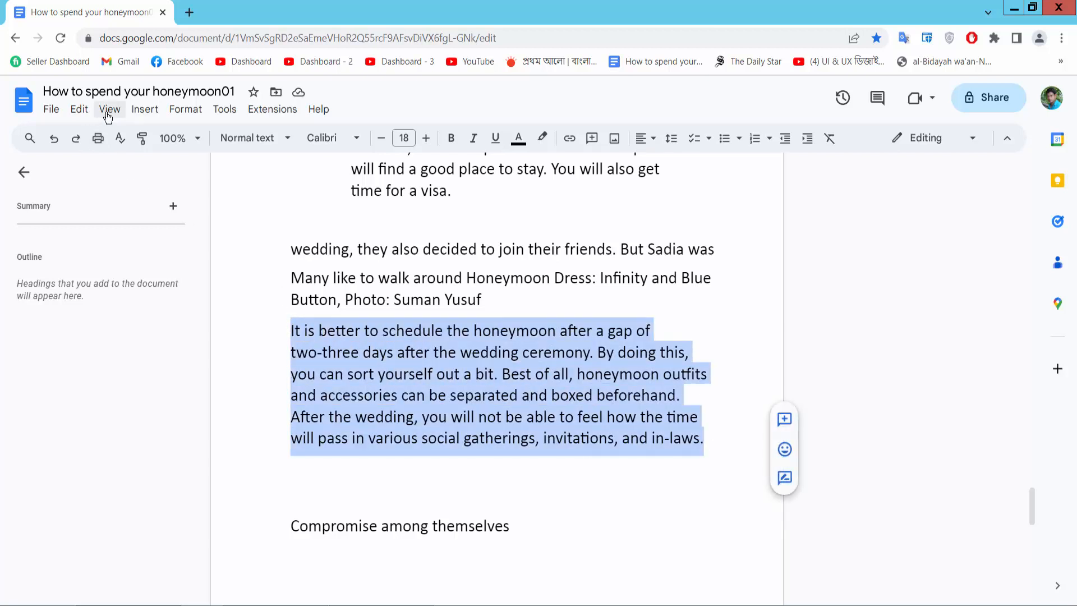
pyautogui.click(109, 109)
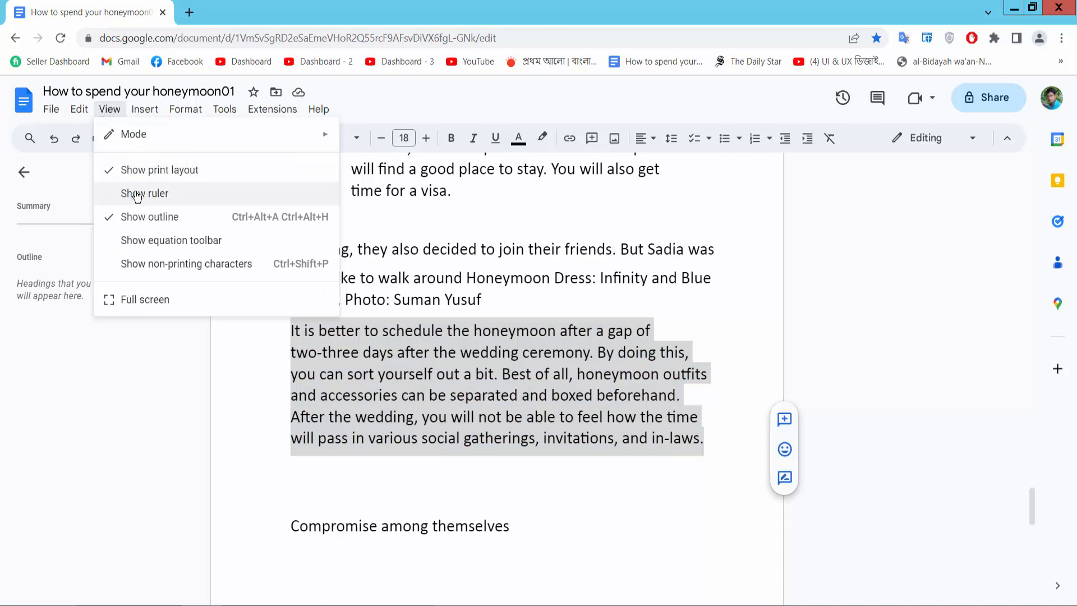
pyautogui.click(145, 193)
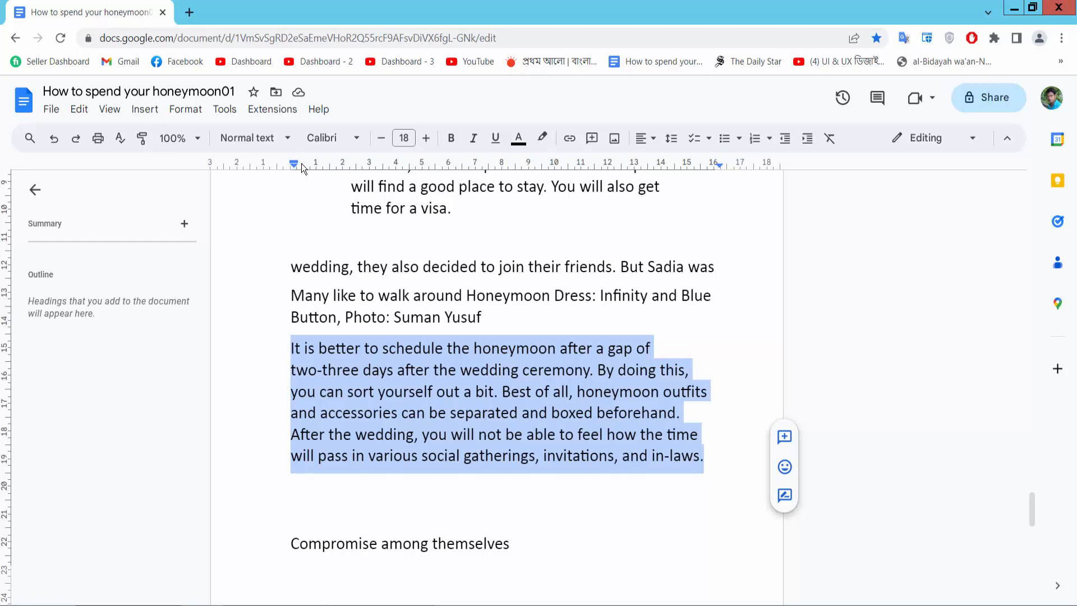
# Step: Shift the paragraph's left ruler marker slightly outward and set the right marker to 15.25 cm
pyautogui.moveTo(293, 165); pyautogui.dragTo(316, 165)
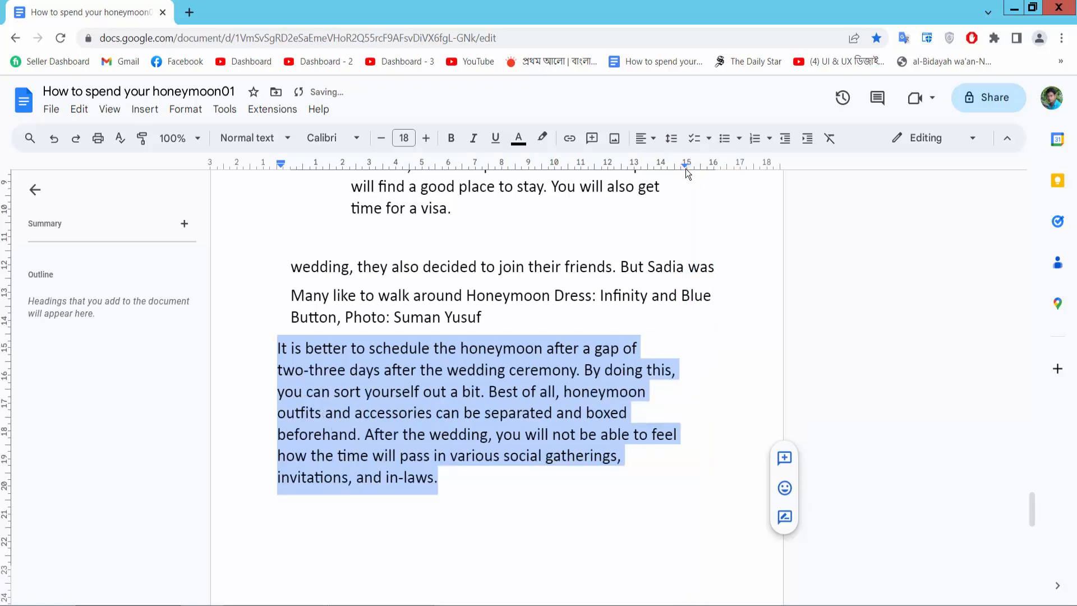
pyautogui.moveTo(687, 169); pyautogui.dragTo(697, 169)
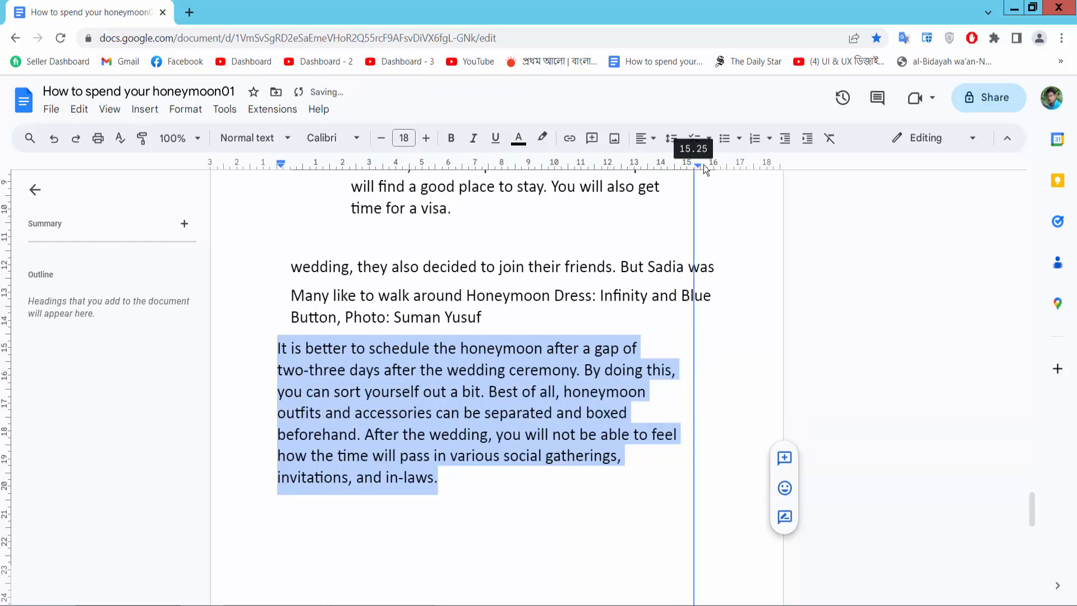